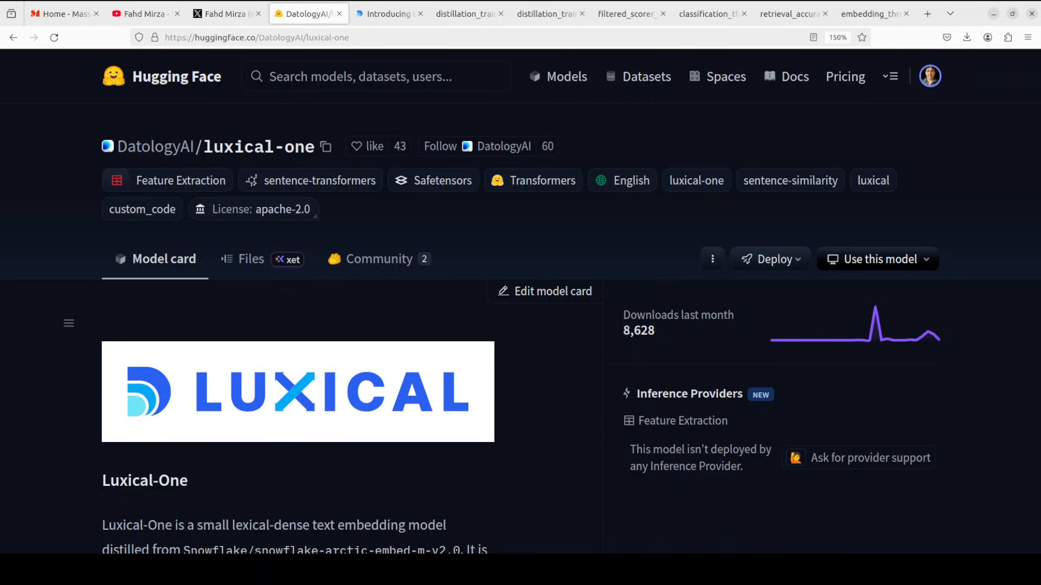
View the Introducing Luxical Embeddings blog post, then the YouTube embedding video results
left_click(388, 13)
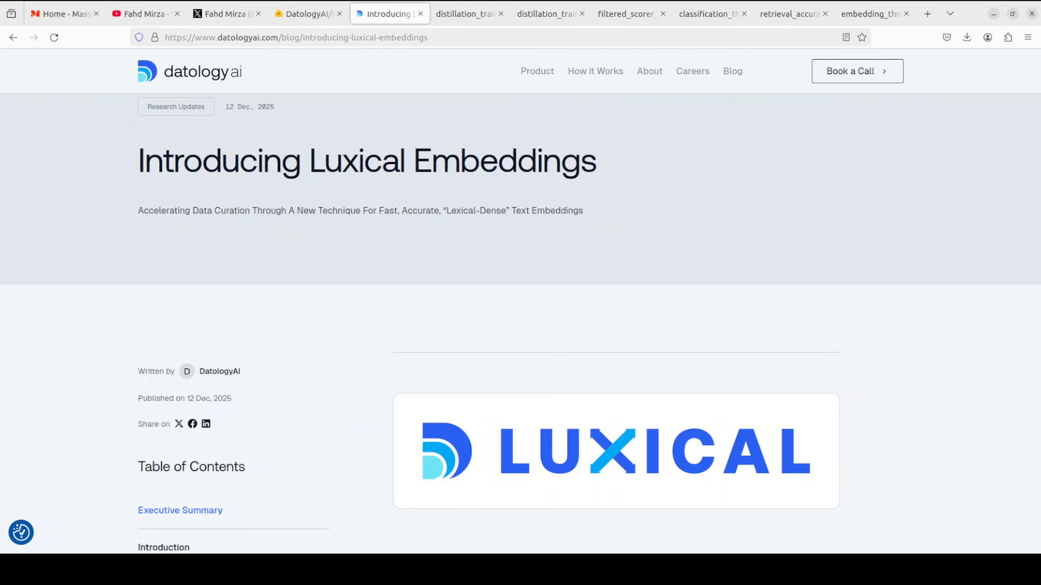
mouse_move(599, 275)
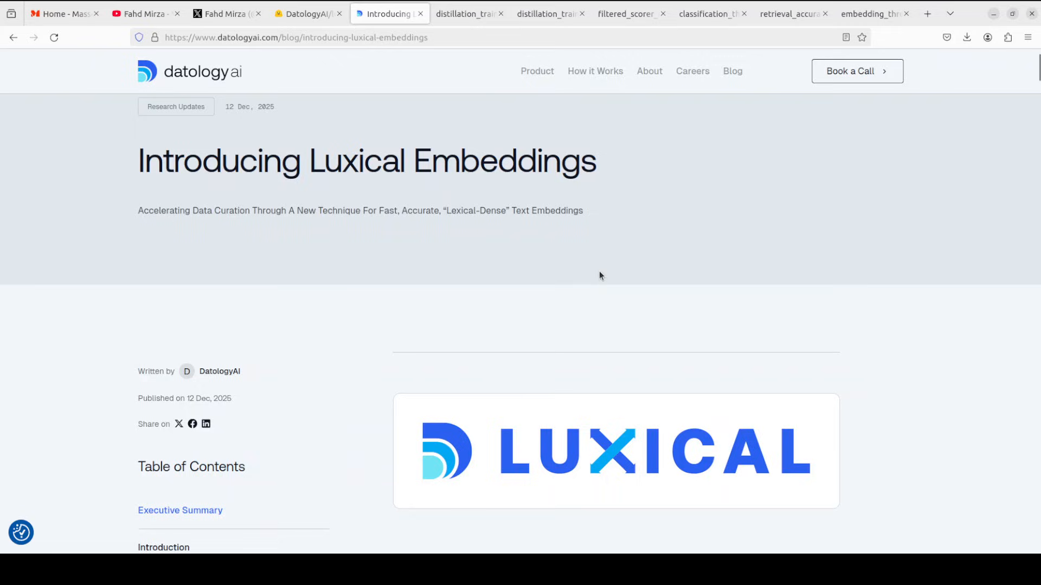
mouse_move(597, 273)
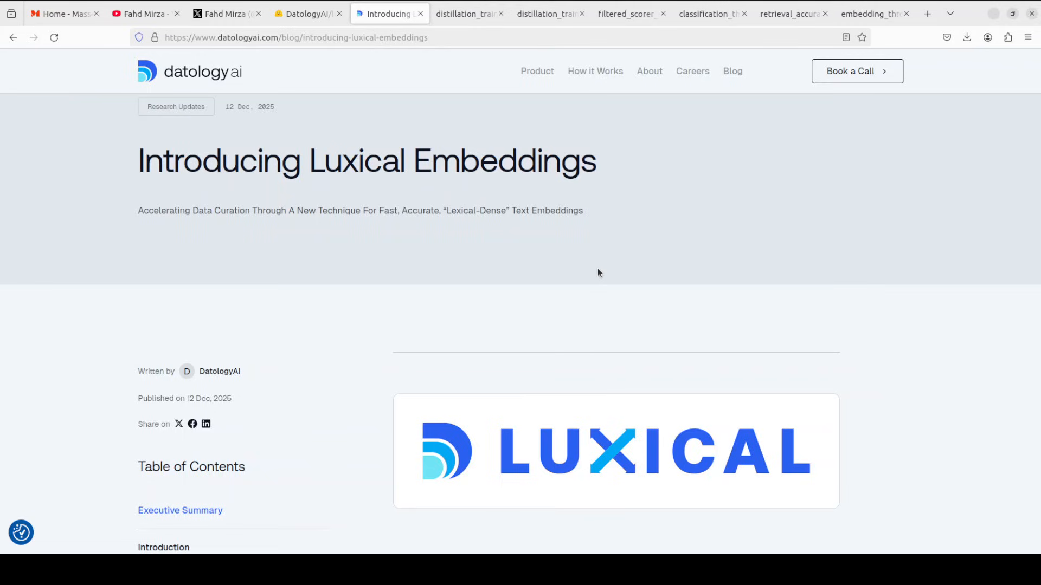
left_click(139, 13)
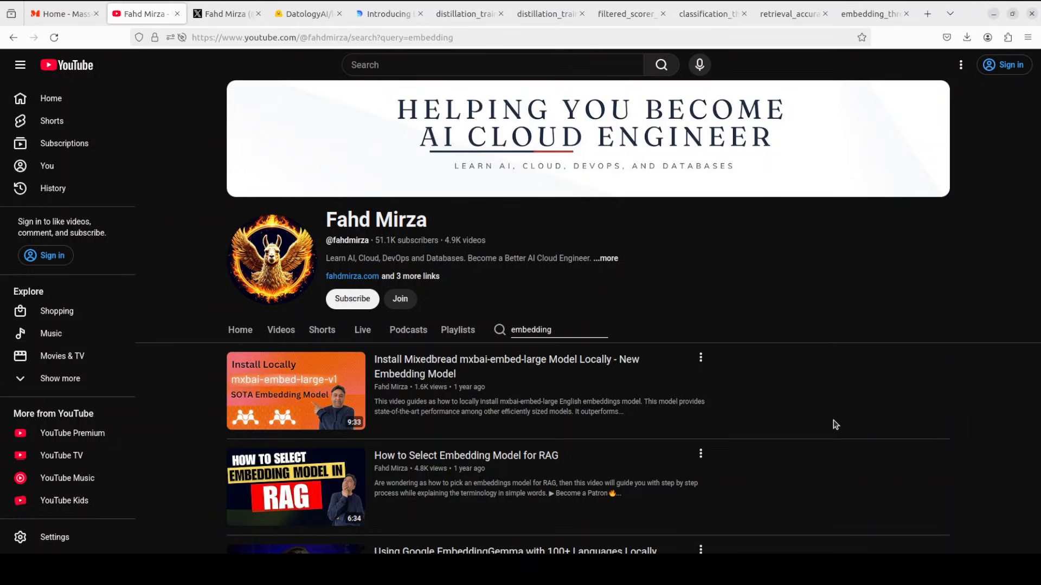
mouse_move(795, 405)
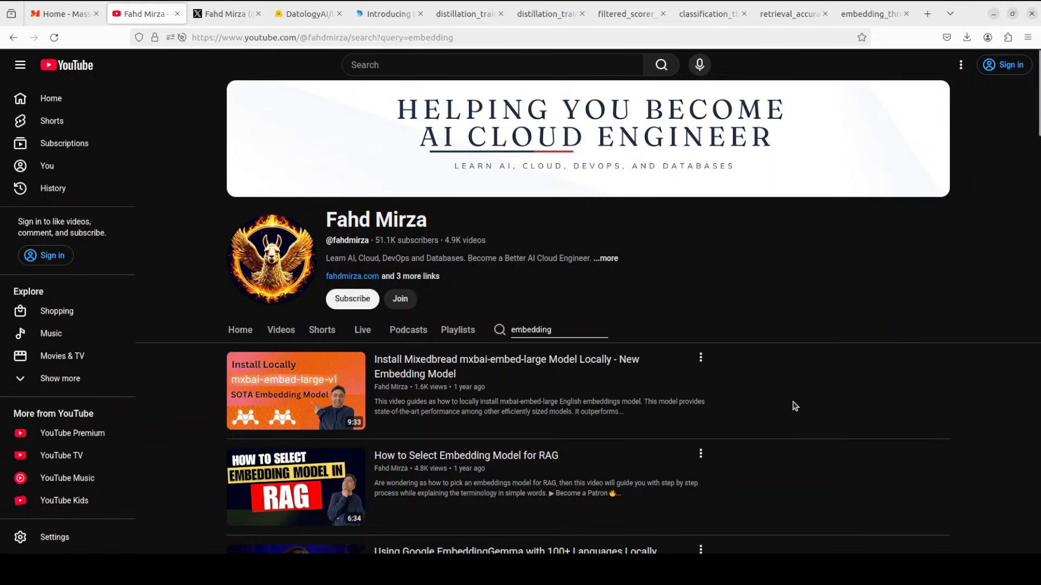
scroll("down", 3)
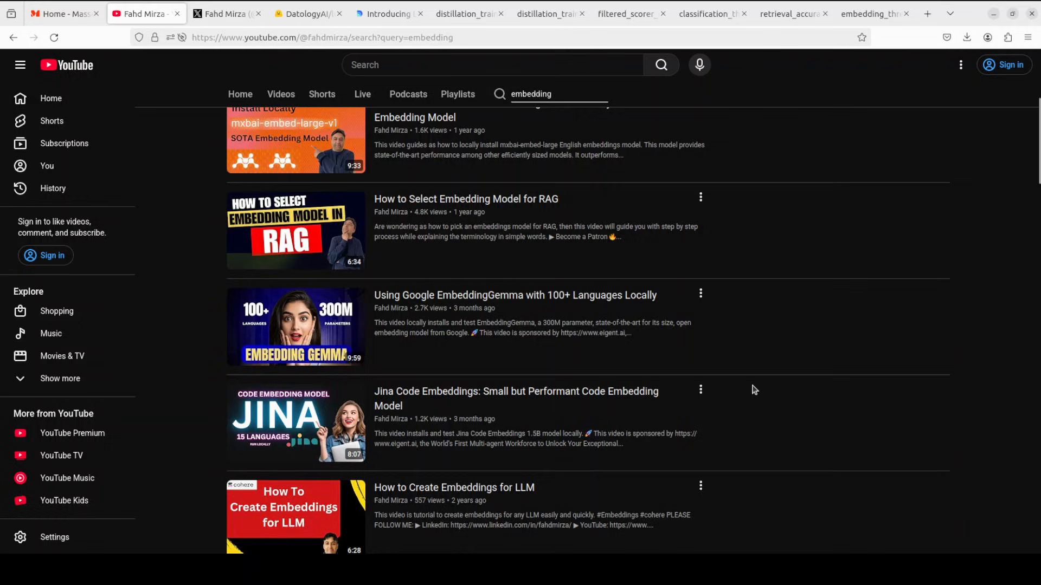
scroll("down", 3)
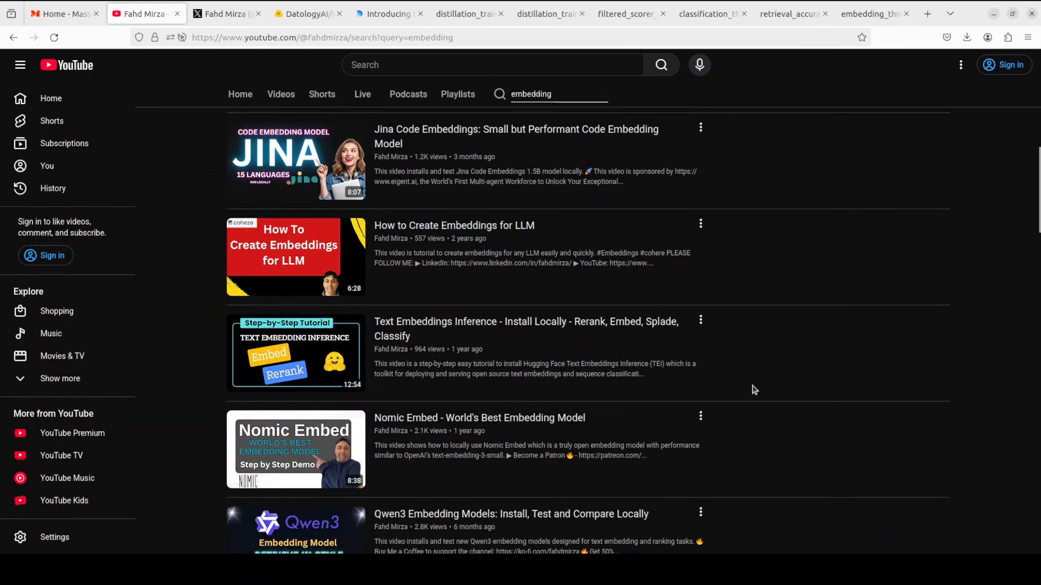
scroll("down", 3)
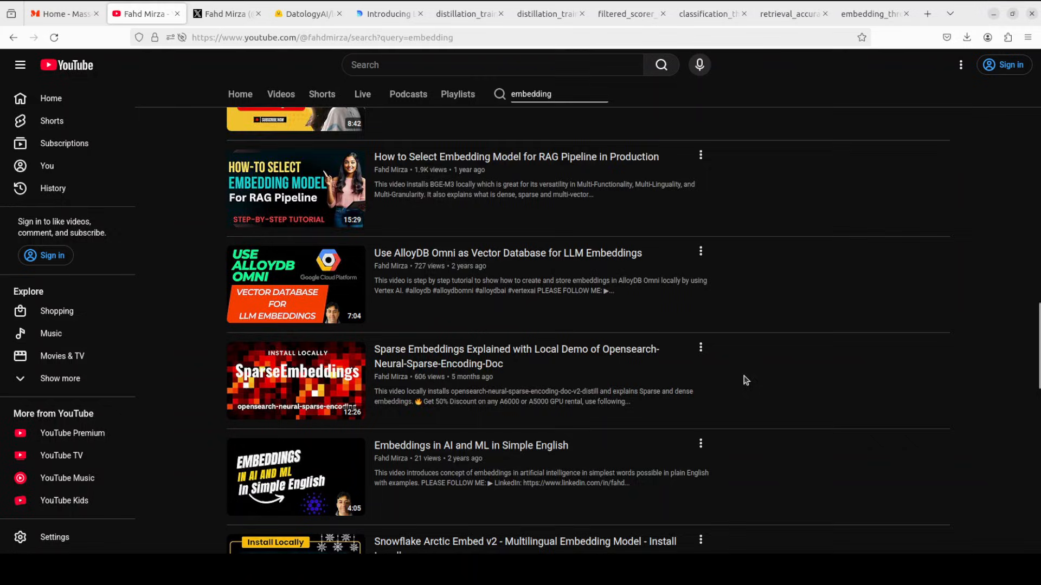
scroll("down", 3)
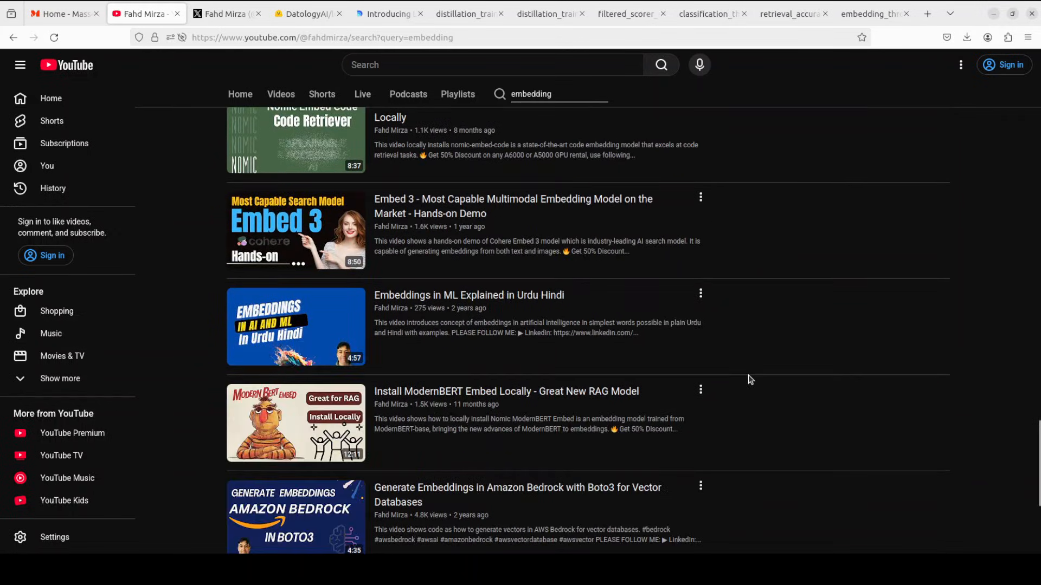
scroll("down", 3)
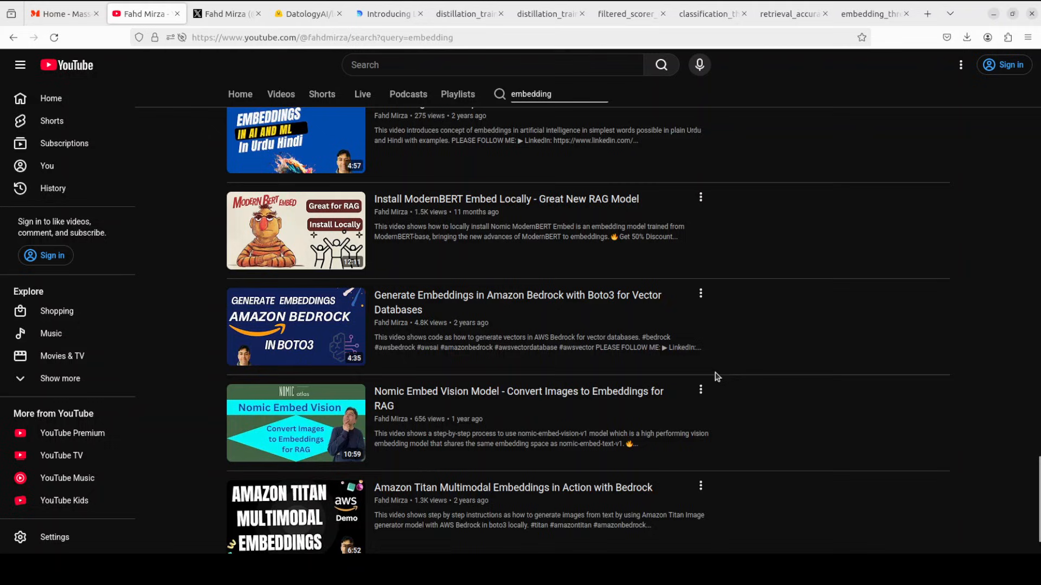
scroll("down", 3)
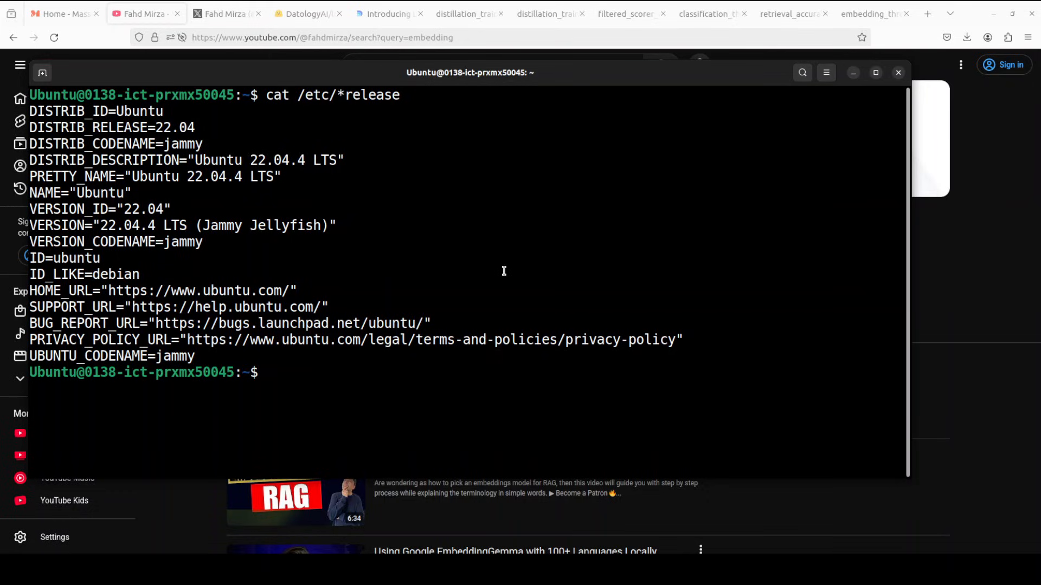
Run cat /etc/*release and nvidia-smi, then paste the pip install for sentence-transformers and transformers
type("cat /etc/*release")
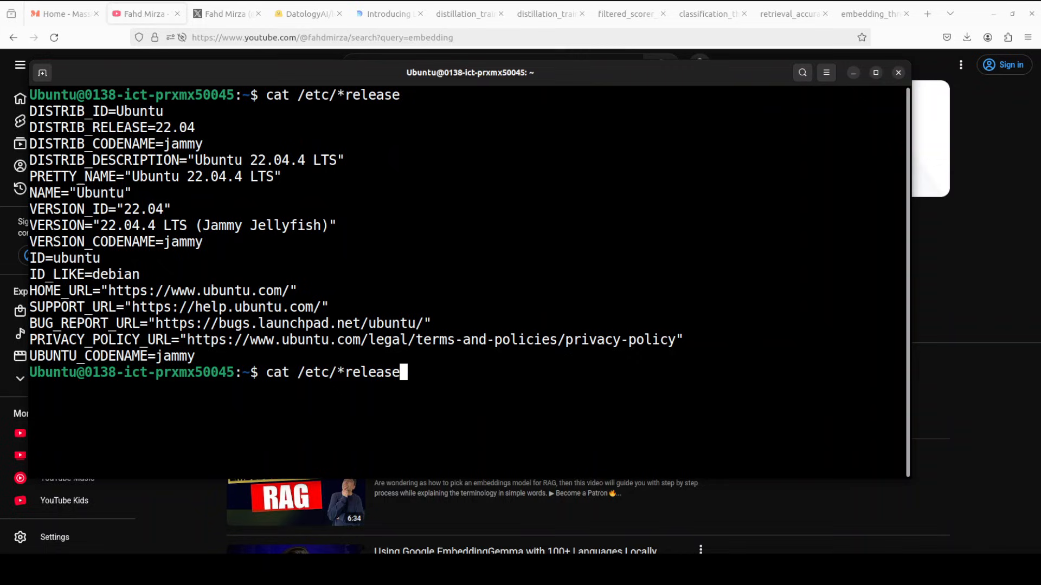
type("nvidia-smi")
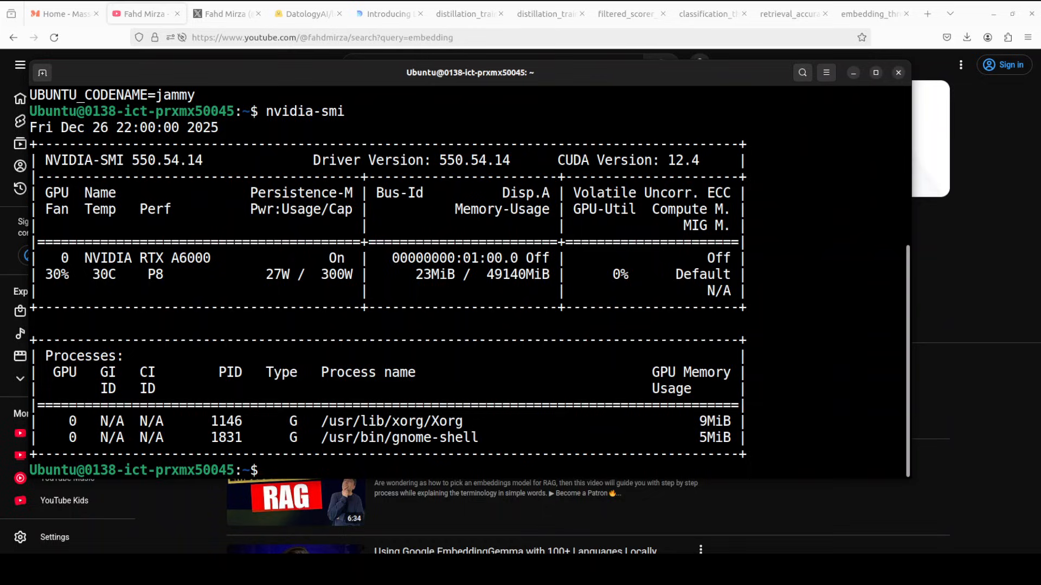
right_click(398, 266)
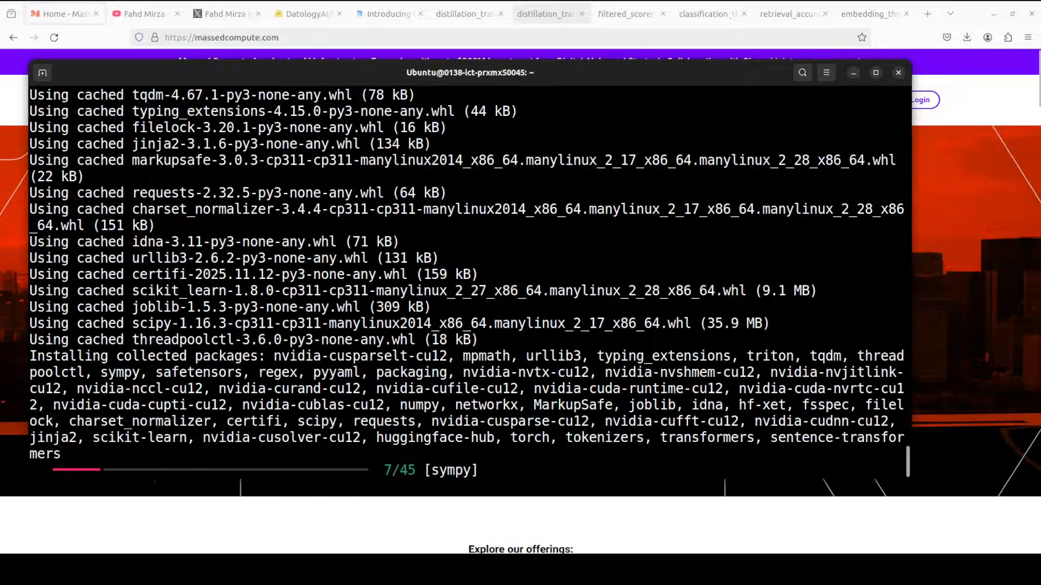
Bring the Introducing Luxical Embeddings blog post forward while pip finishes installing
left_click(388, 13)
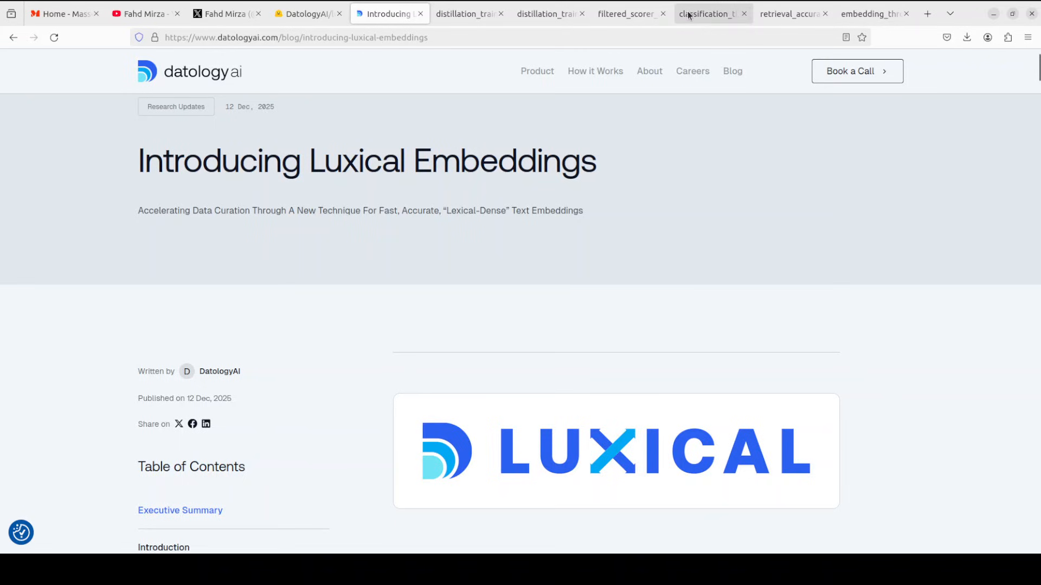
View the classification throughput, retrieval accuracy and embedding throughput charts, then the distillation training diagram
left_click(710, 13)
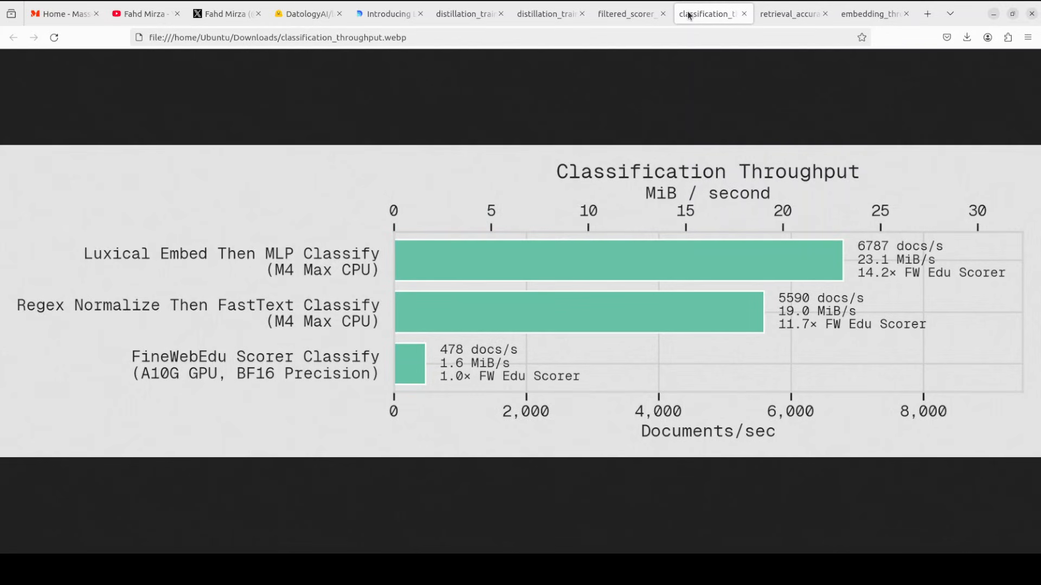
left_click(790, 13)
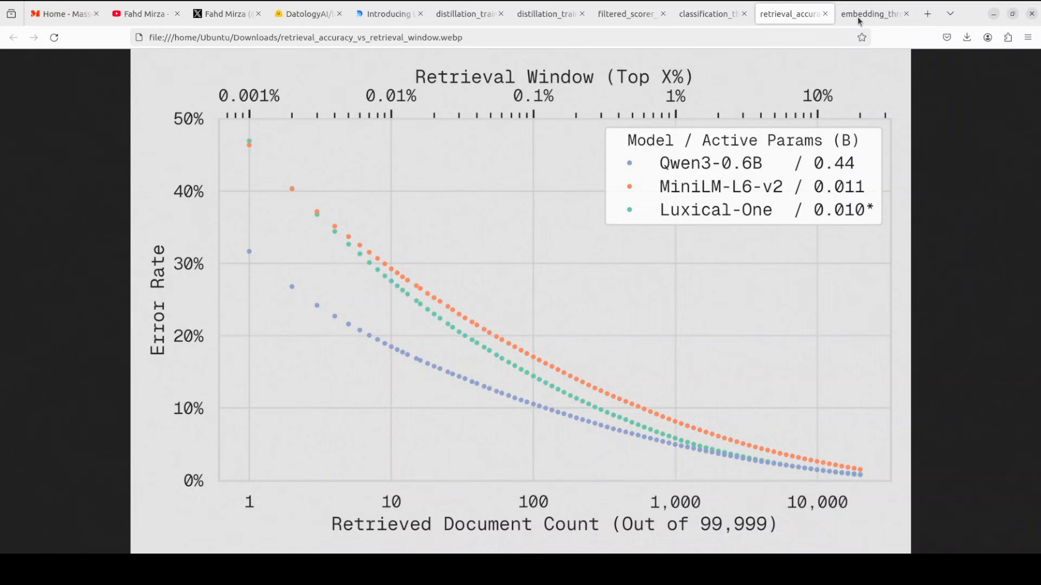
left_click(875, 13)
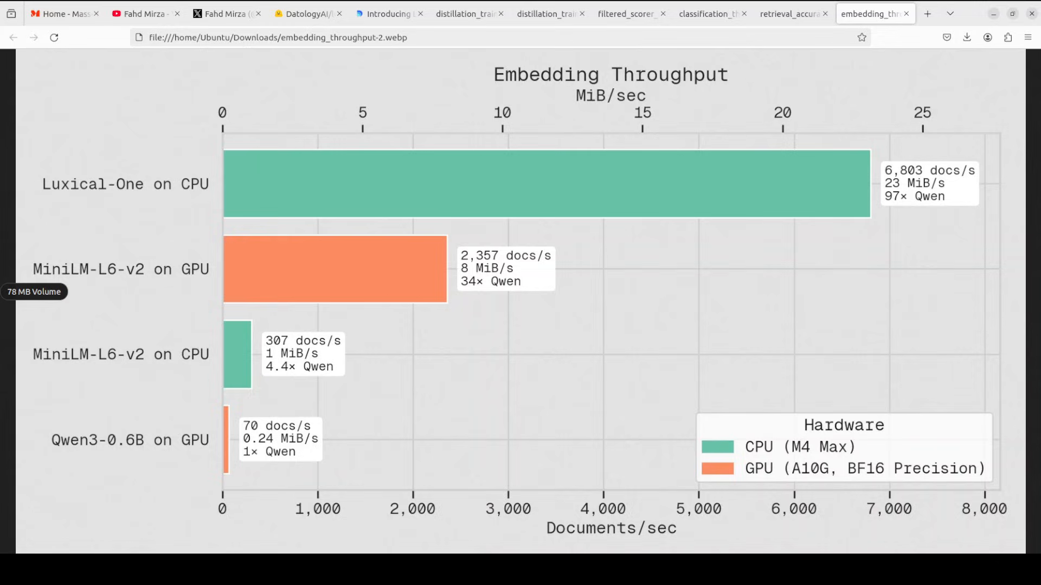
mouse_move(667, 281)
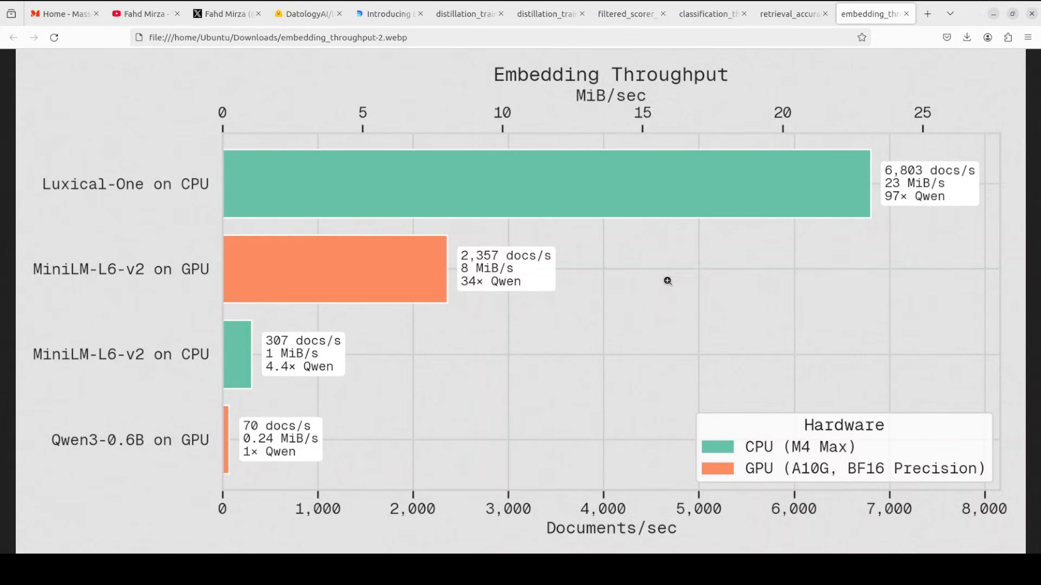
mouse_move(642, 283)
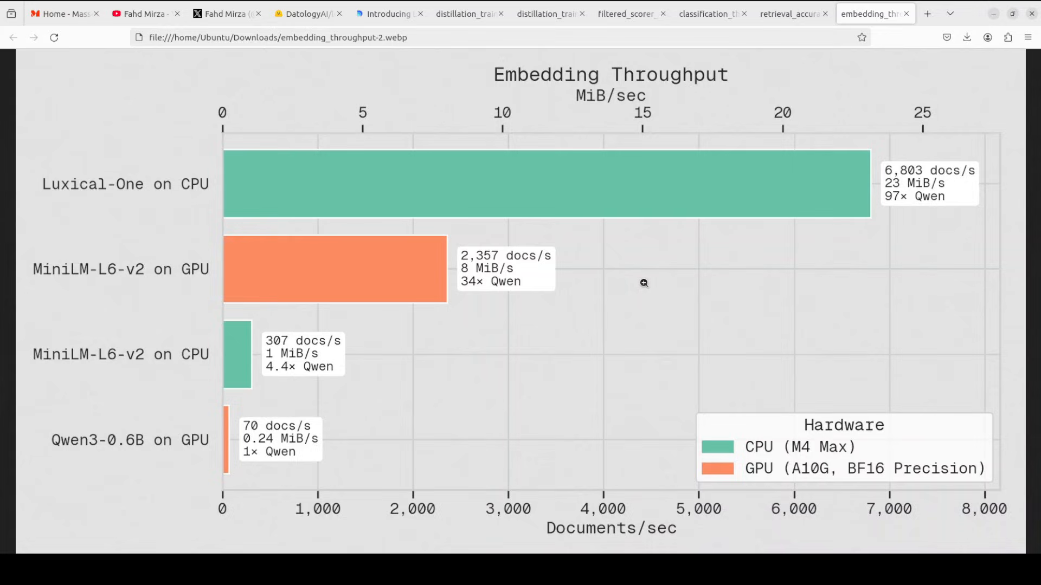
mouse_move(641, 266)
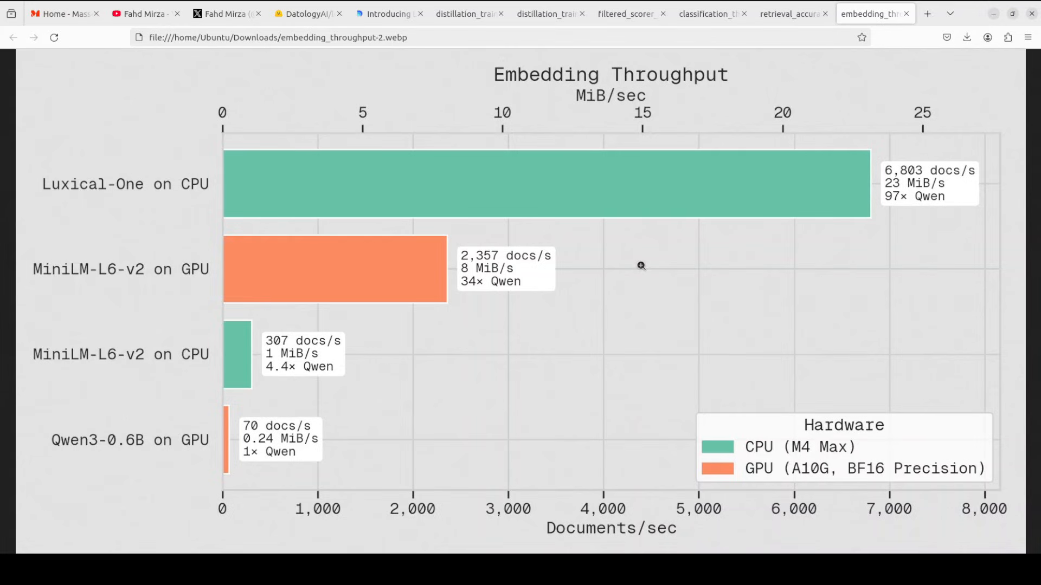
left_click(544, 13)
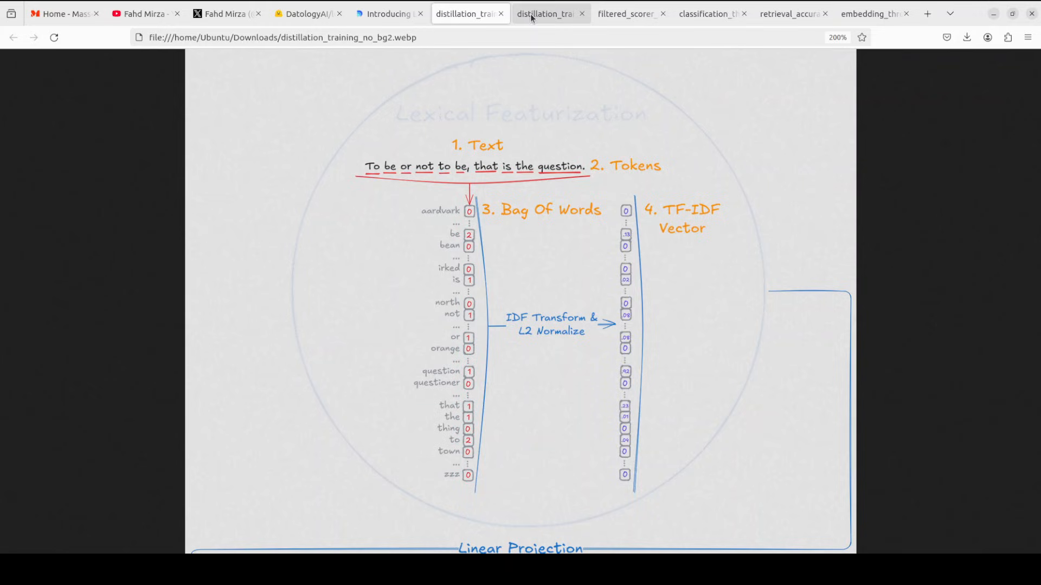
mouse_move(545, 13)
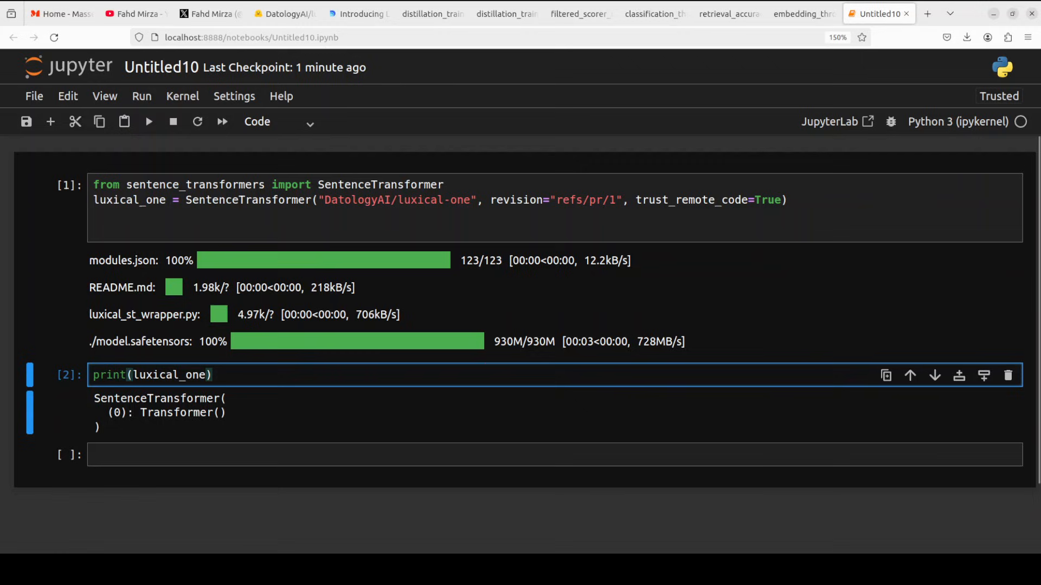
Encode example_text = "pizza" with luxical_one and run the cell to print its embedding vector
type("example_text = \"pizza\"")
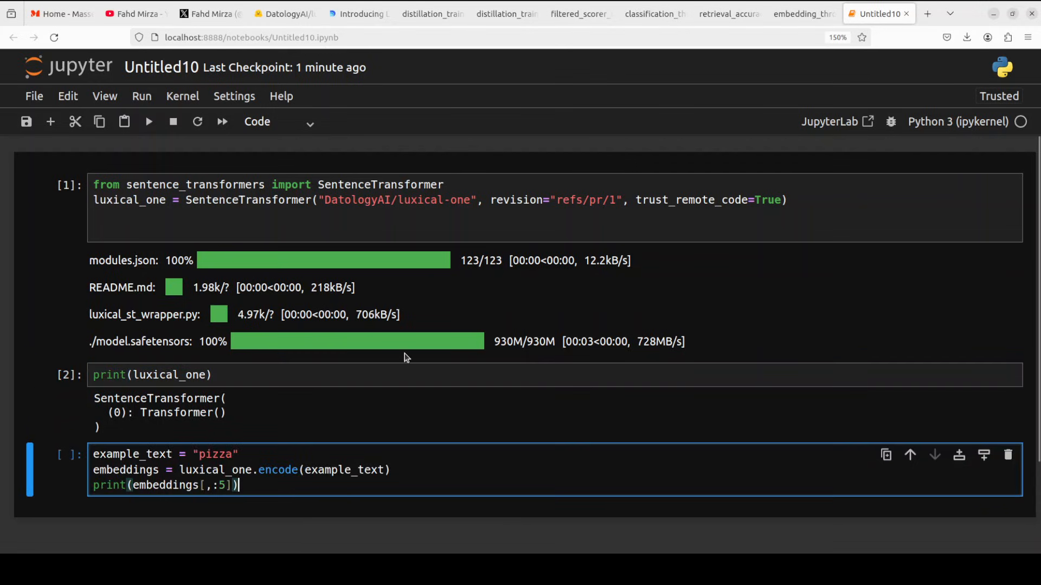
scroll("down", 3)
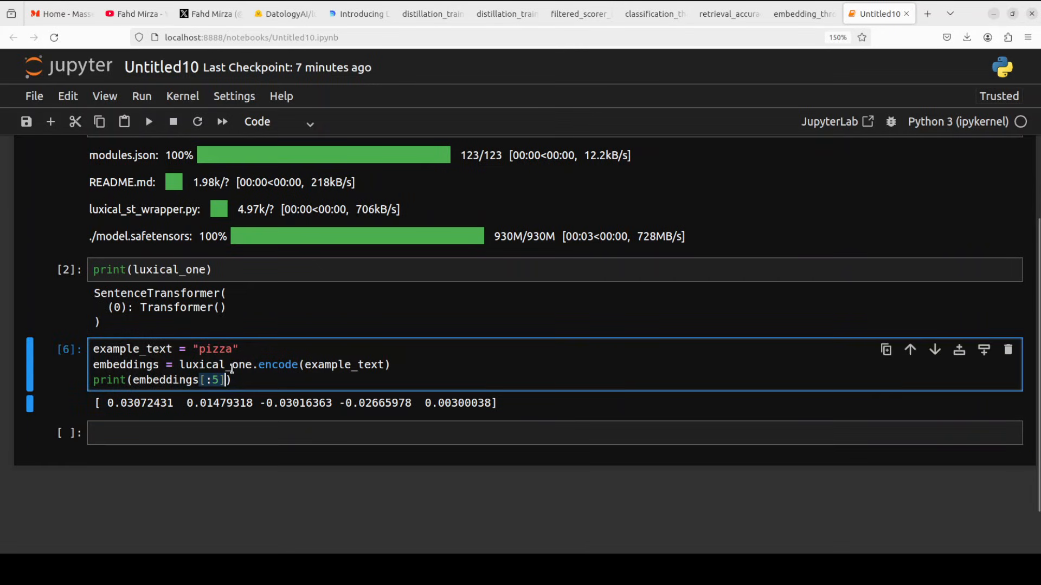
key("Backspace")
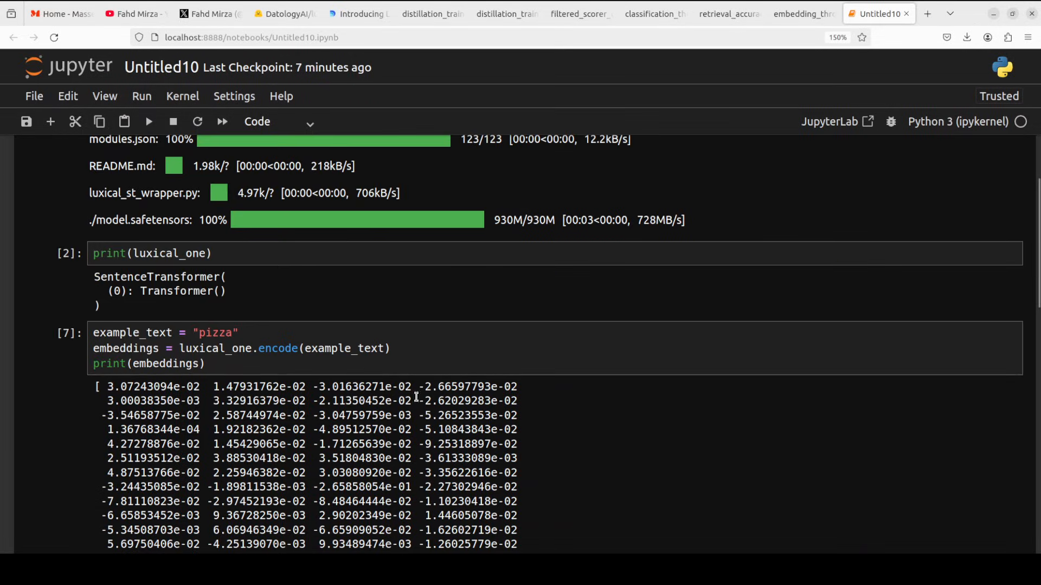
scroll("down", 3)
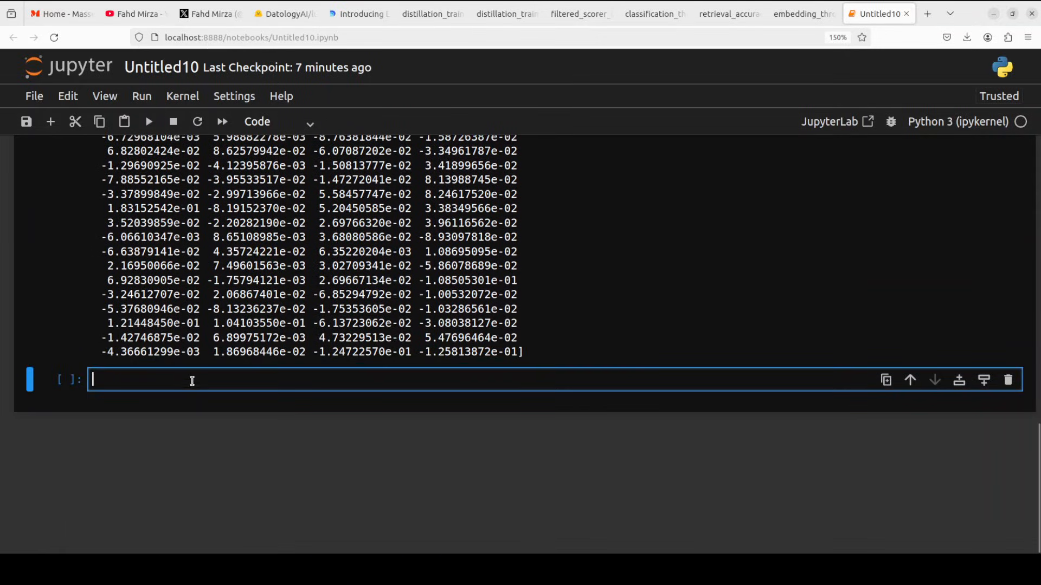
Enter the import torch and Luxical-One three-sentence encoding and similarity code into the empty cell
type("import torch")
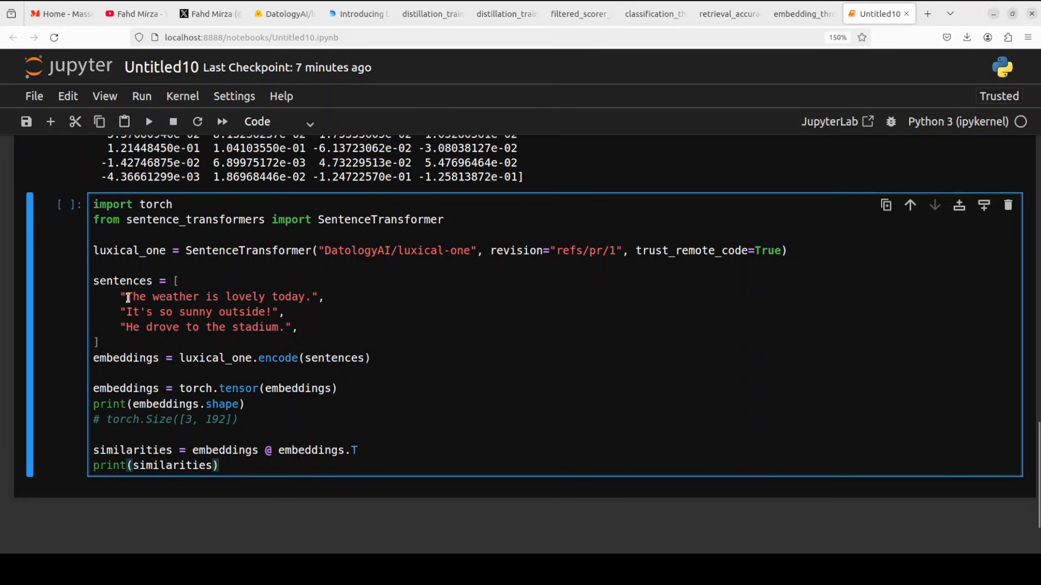
left_click_drag(124, 297, 283, 312)
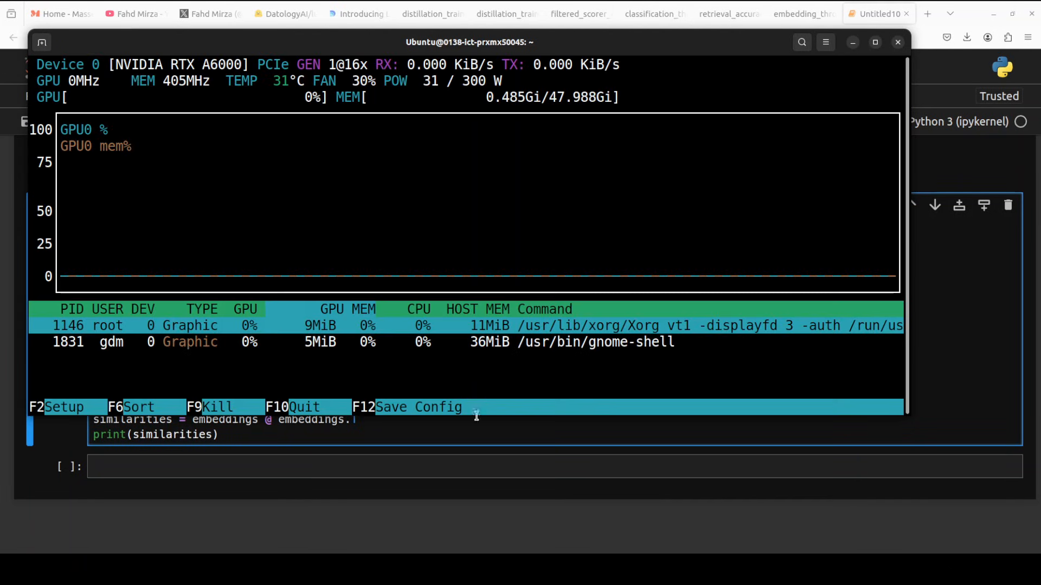
Return to the Untitled10 notebook after checking GPU utilisation in nvtop
left_click(878, 13)
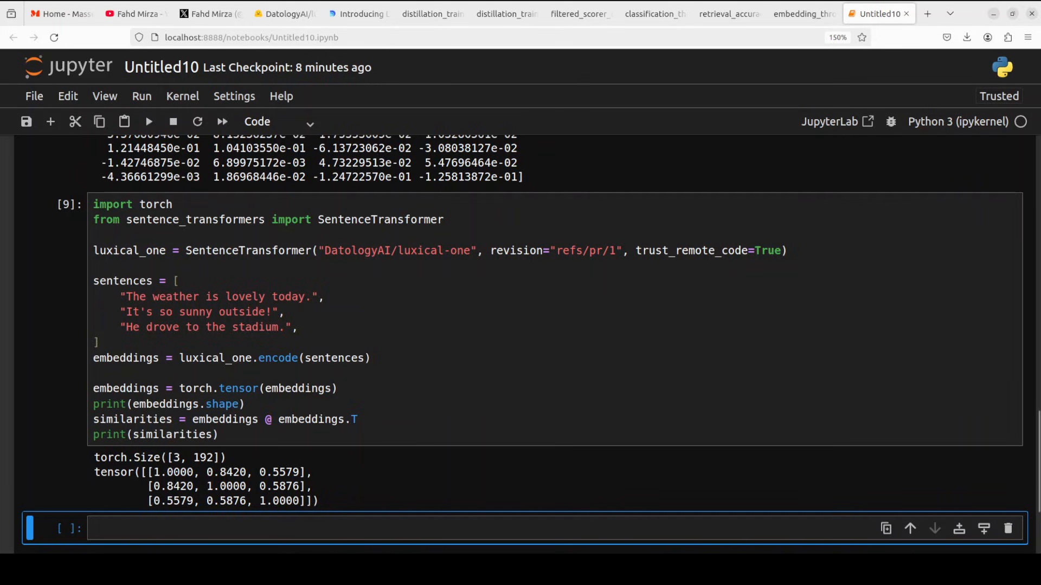
double_click(172, 297)
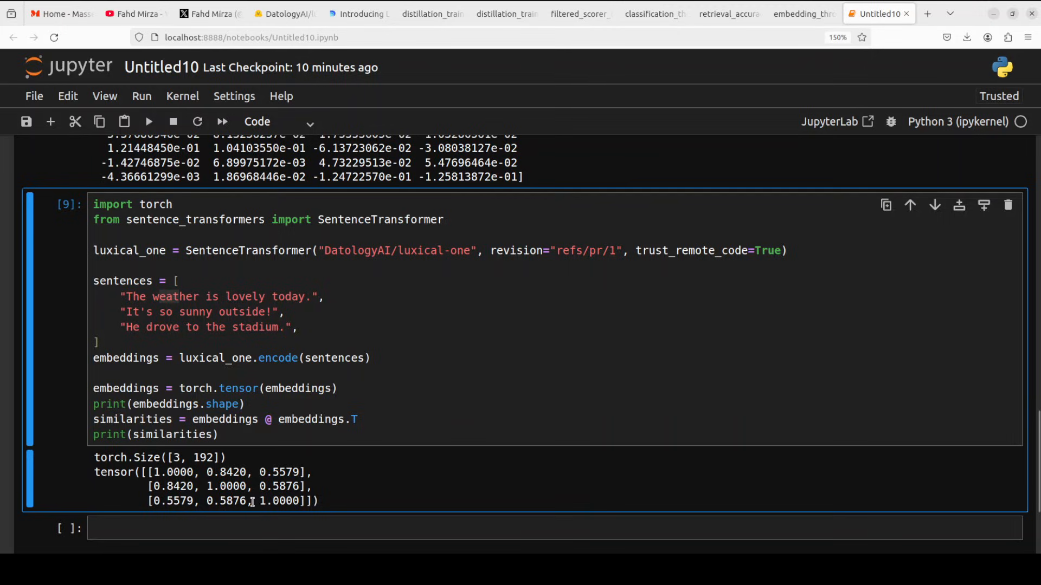
double_click(171, 471)
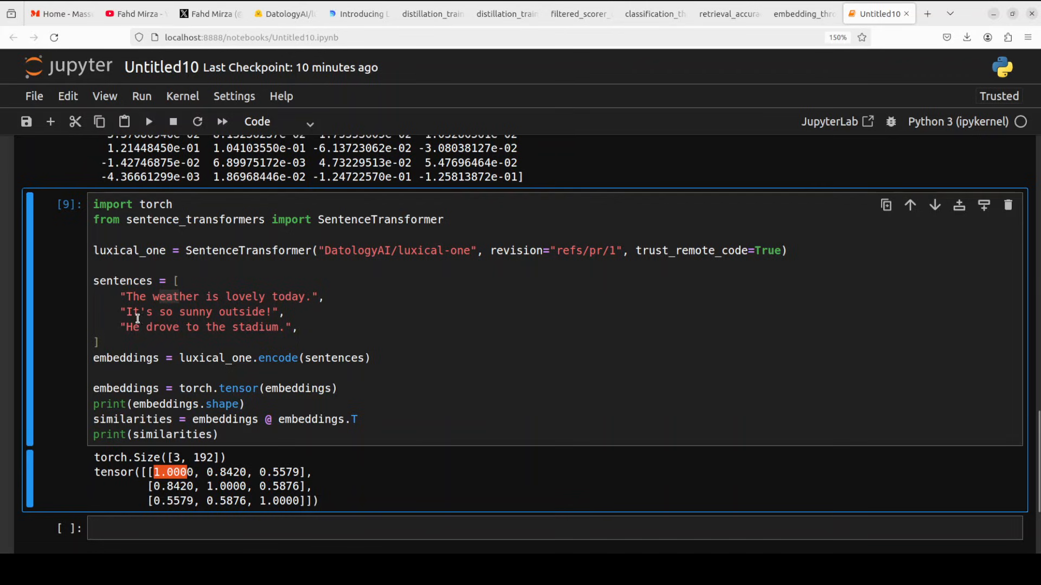
mouse_move(143, 297)
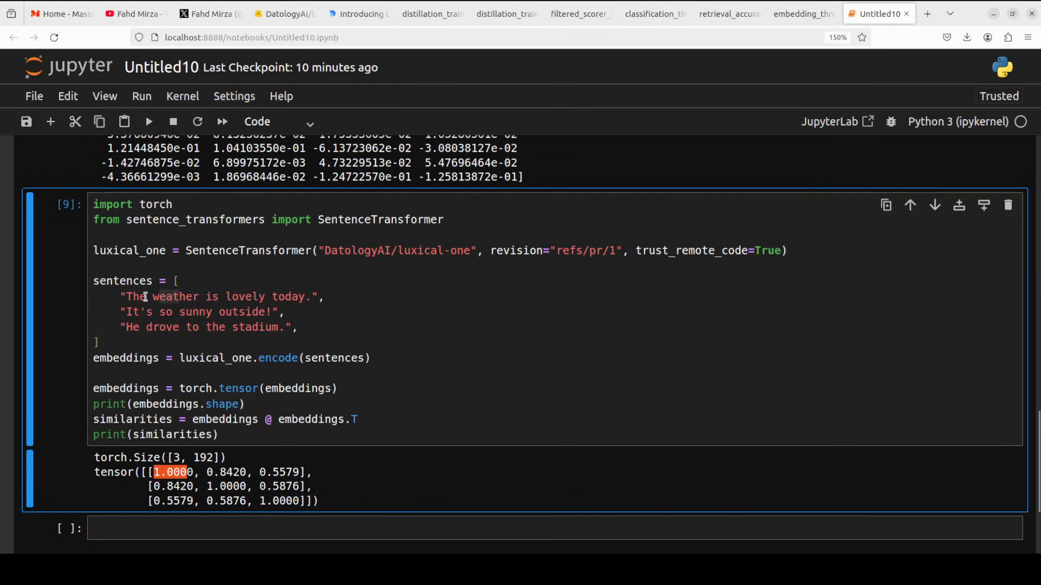
double_click(200, 312)
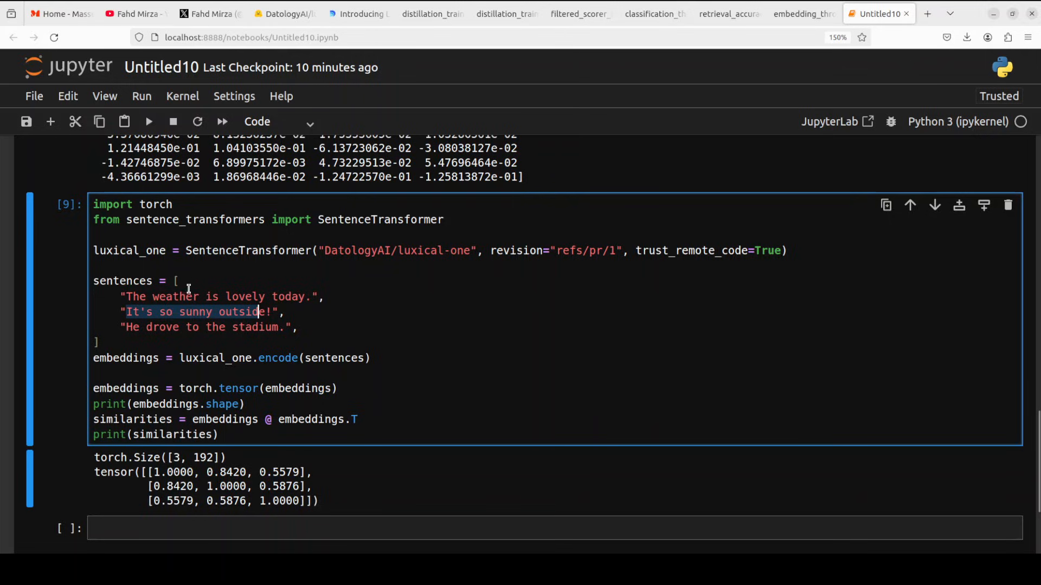
left_click(159, 297)
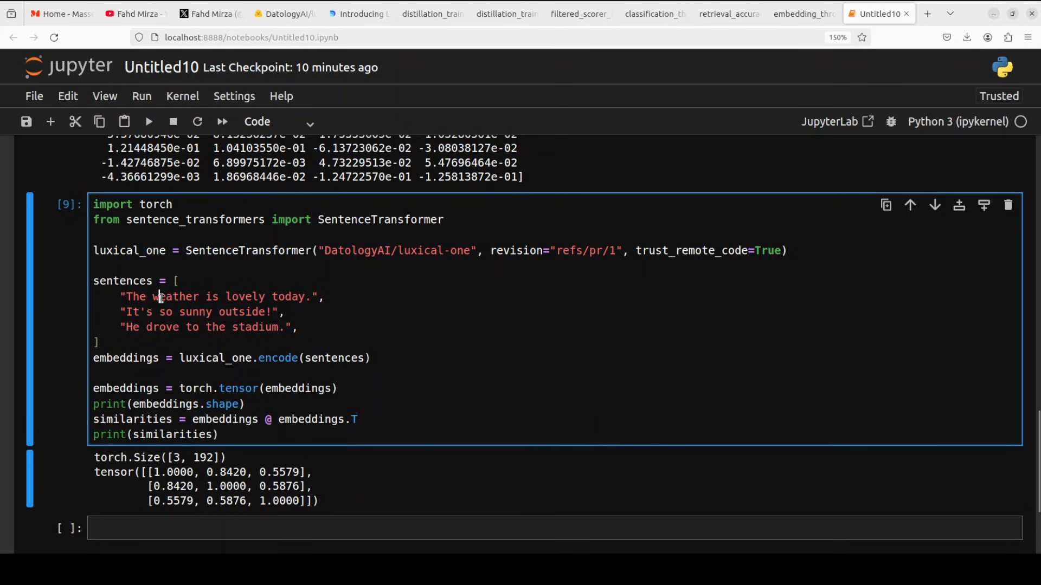
double_click(176, 297)
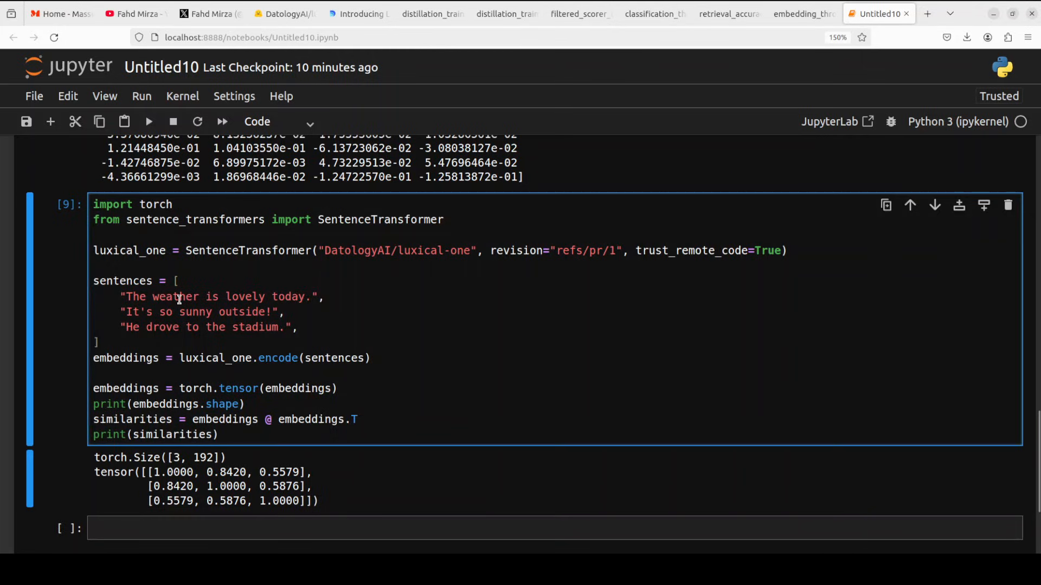
double_click(204, 313)
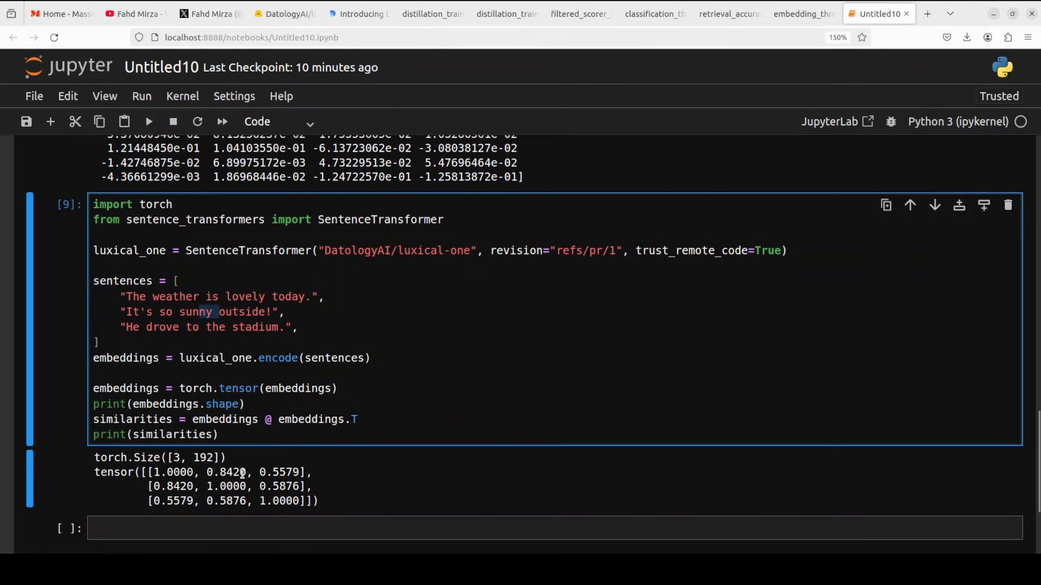
double_click(226, 472)
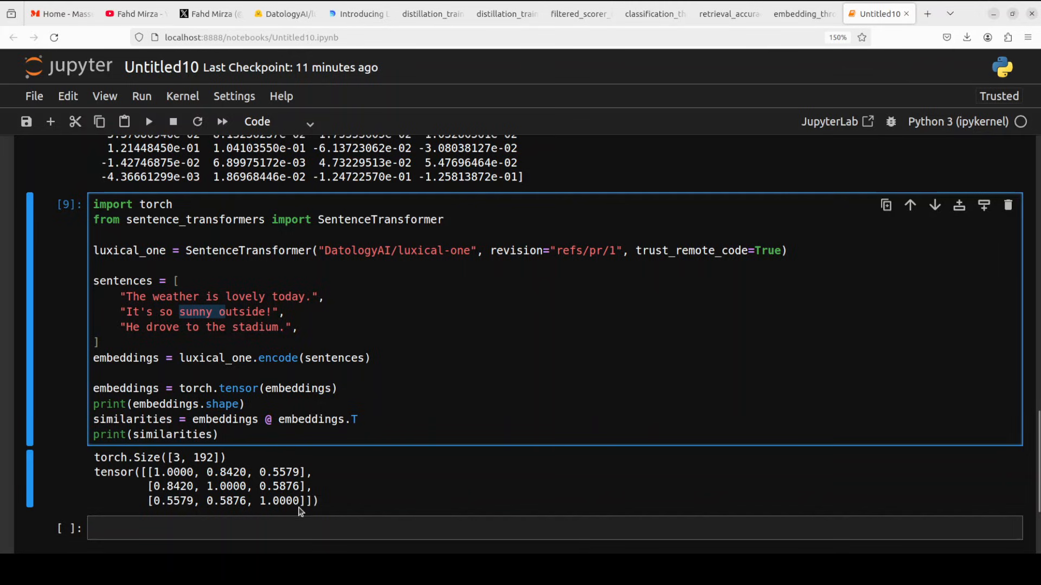
left_click(224, 313)
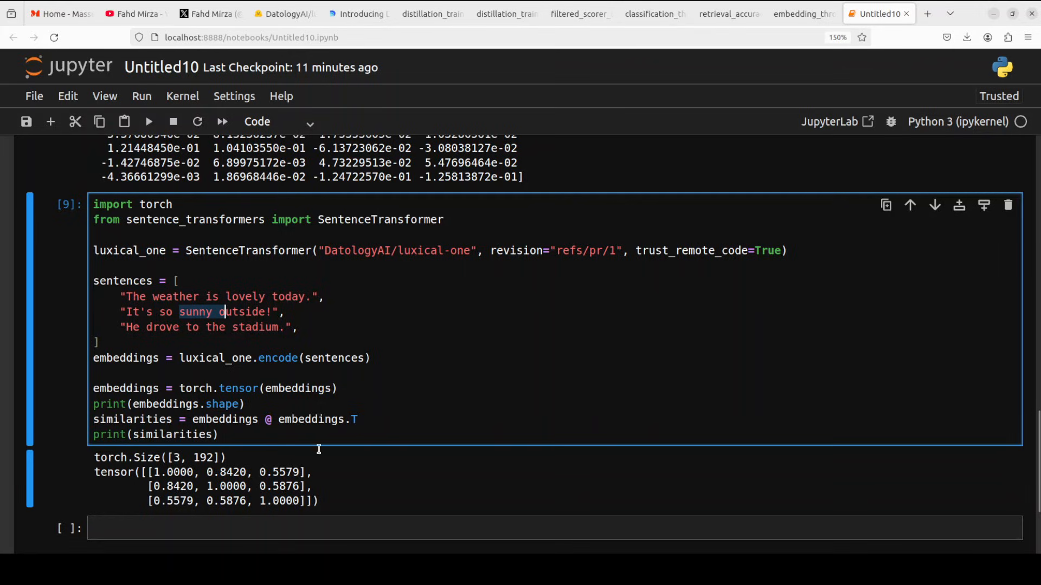
mouse_move(31, 477)
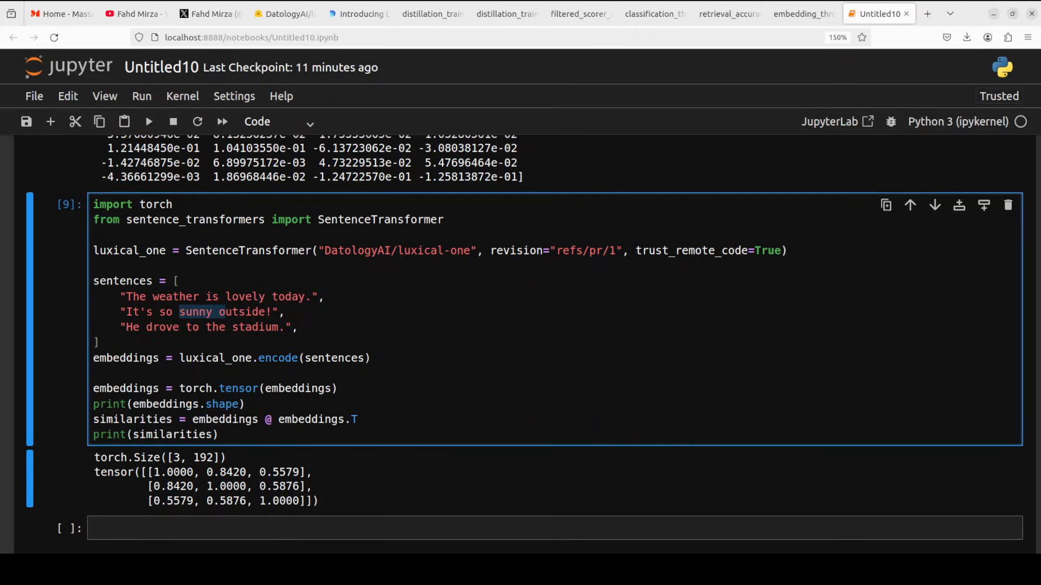
Go through the lexical featurization architecture diagram, then the teacher–student distillation diagram with KL divergence loss
left_click(431, 13)
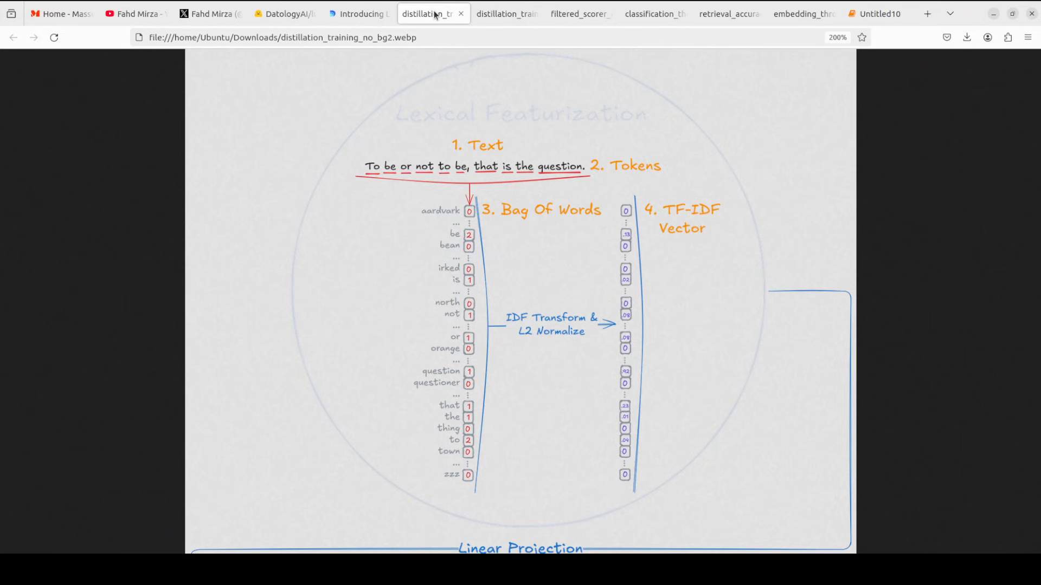
mouse_move(400, 447)
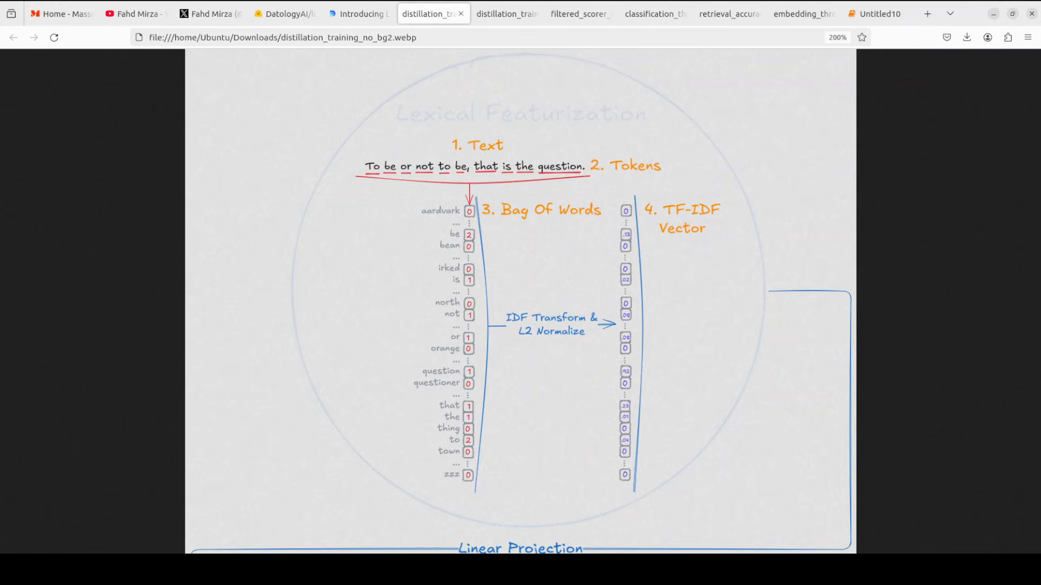
scroll("down", 3)
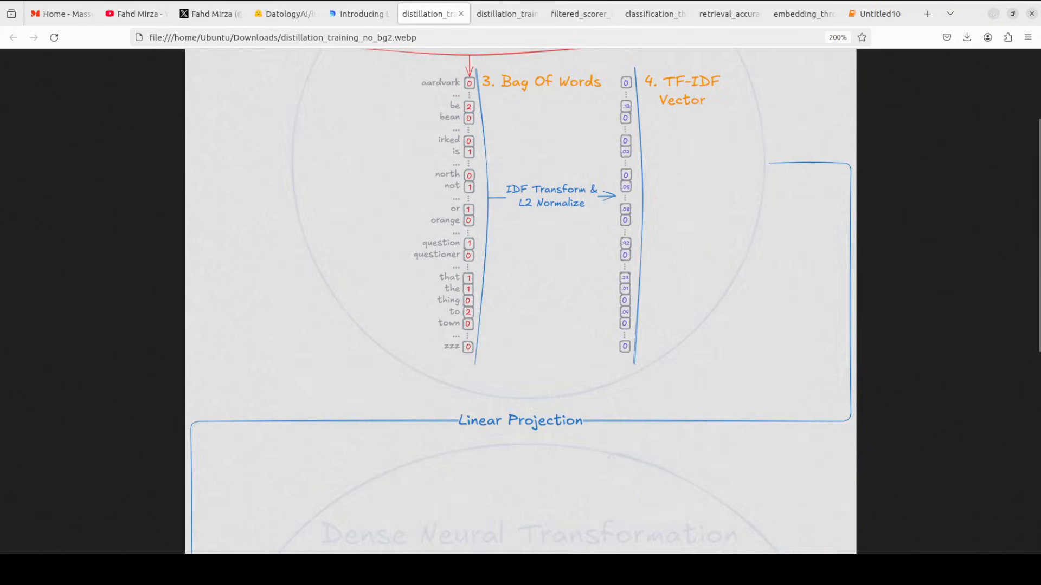
scroll("down", 3)
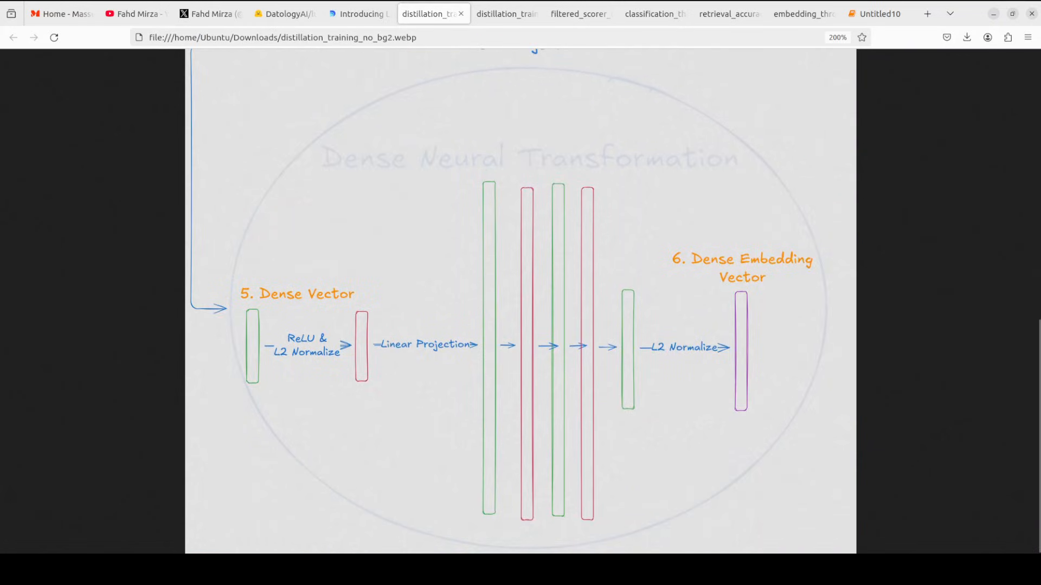
left_click(500, 13)
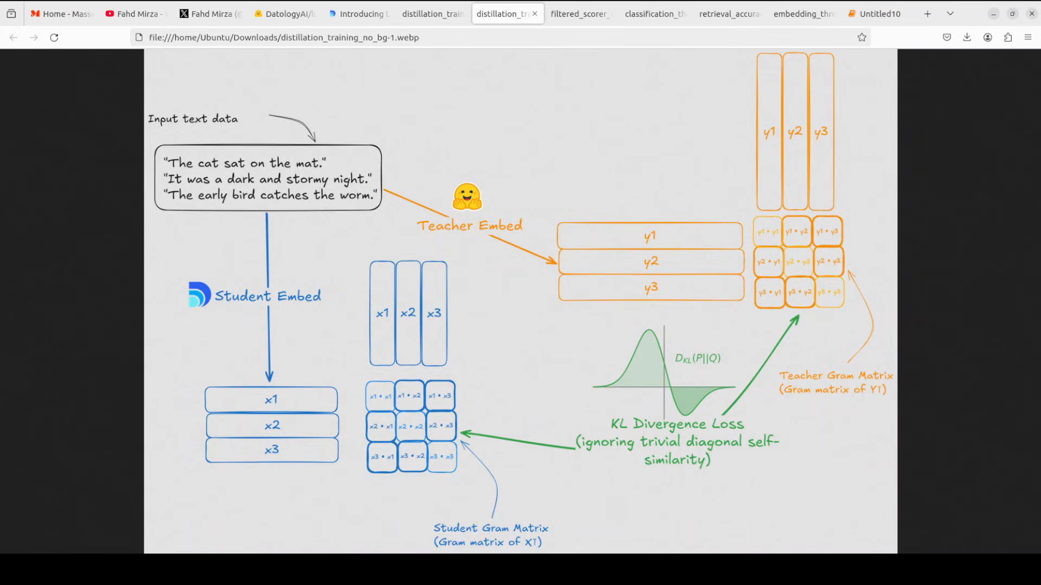
Revisit the Untitled10 notebook's similarity code briefly, ending on the luxical-one model card
left_click(284, 13)
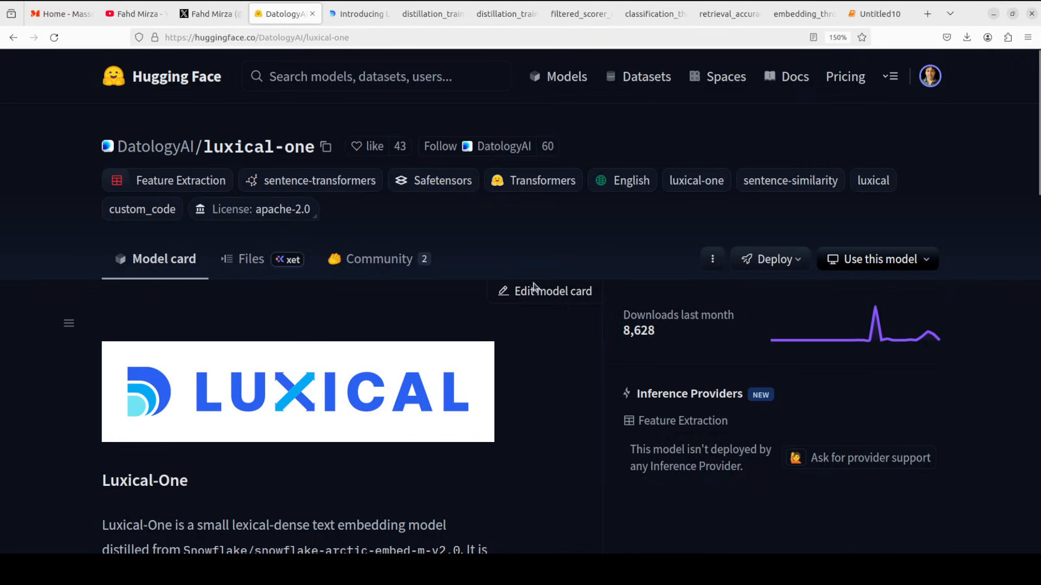
mouse_move(879, 13)
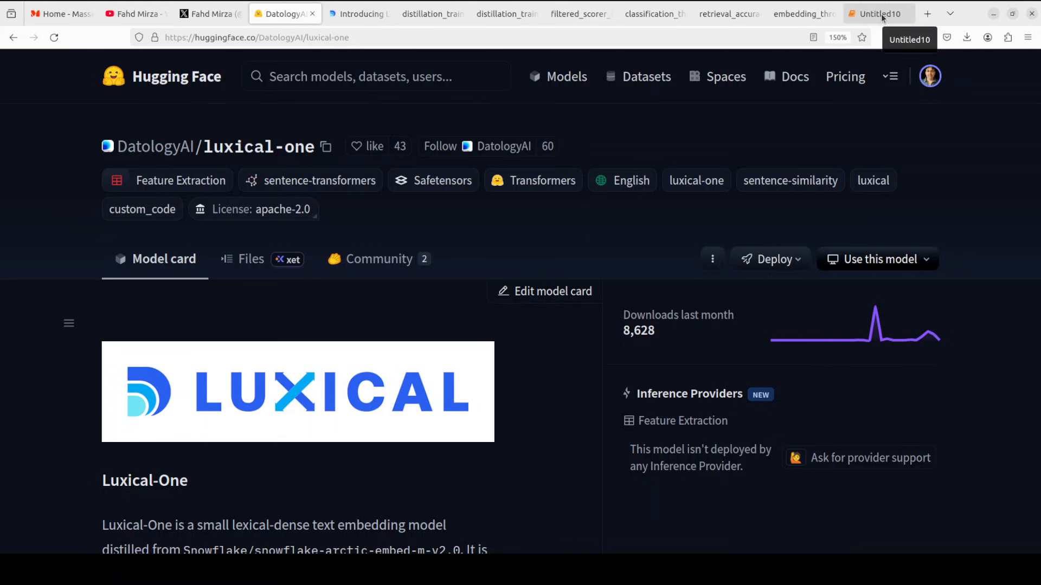
left_click(878, 13)
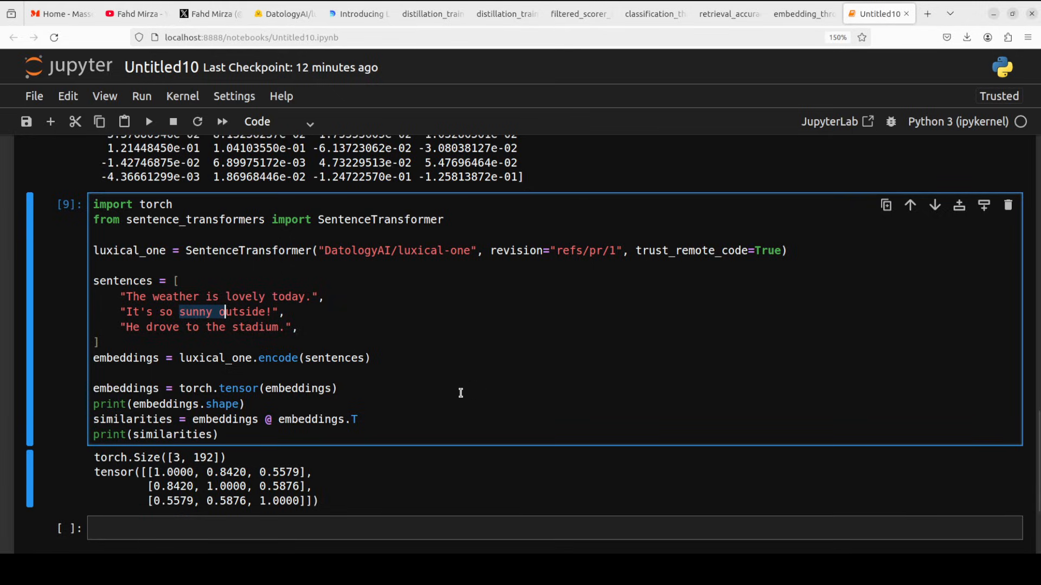
left_click(228, 434)
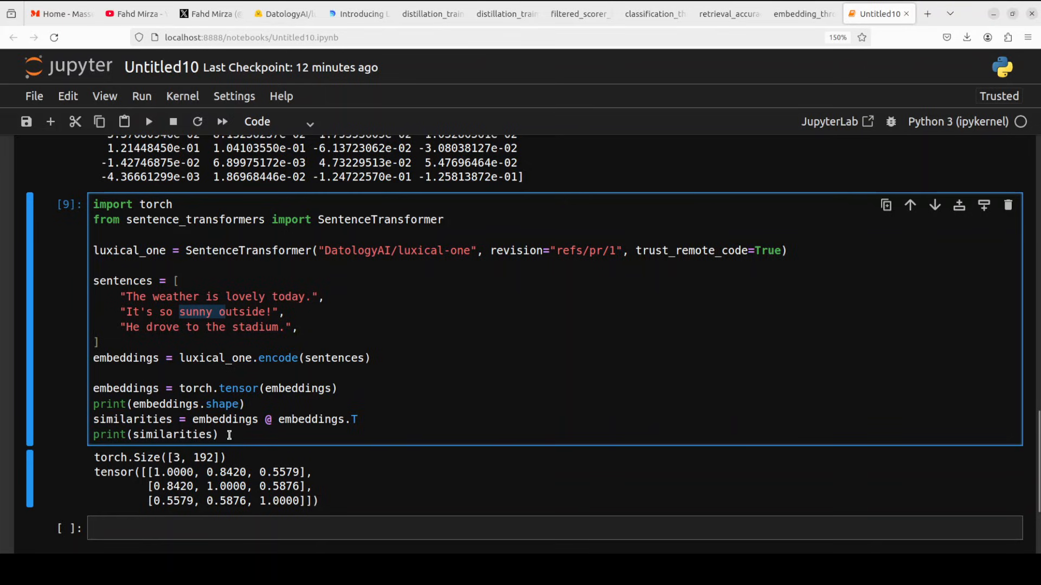
left_click(223, 312)
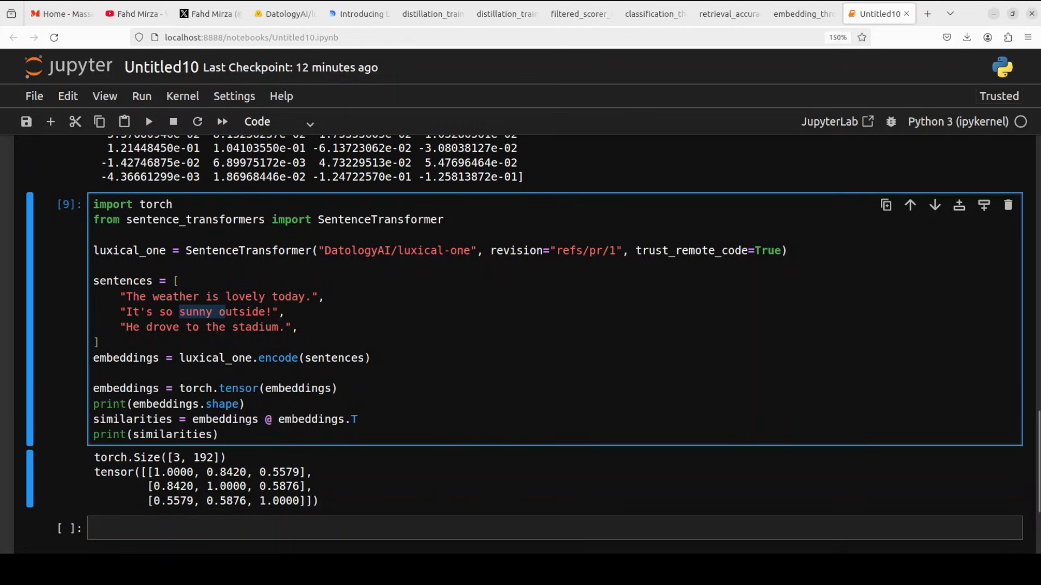
left_click(284, 13)
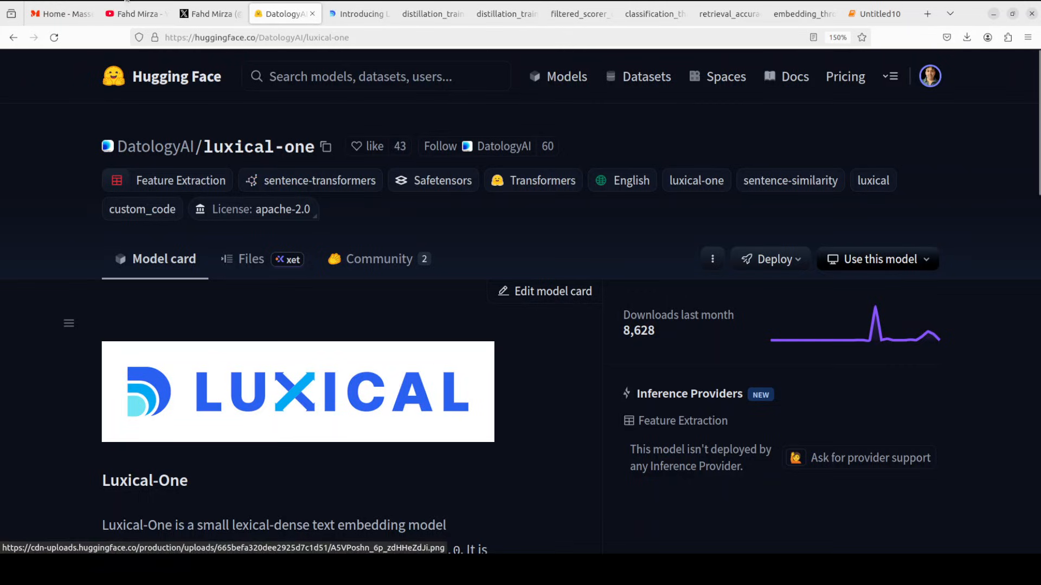
Pass through the YouTube channel's embedding search results to Fahd Mirza's X profile
left_click(136, 13)
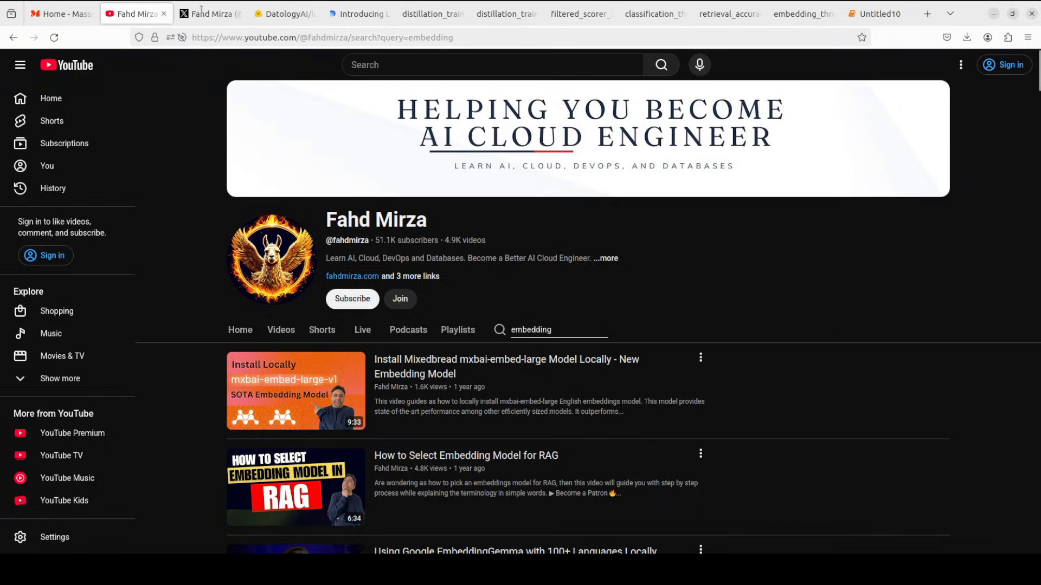
left_click(211, 13)
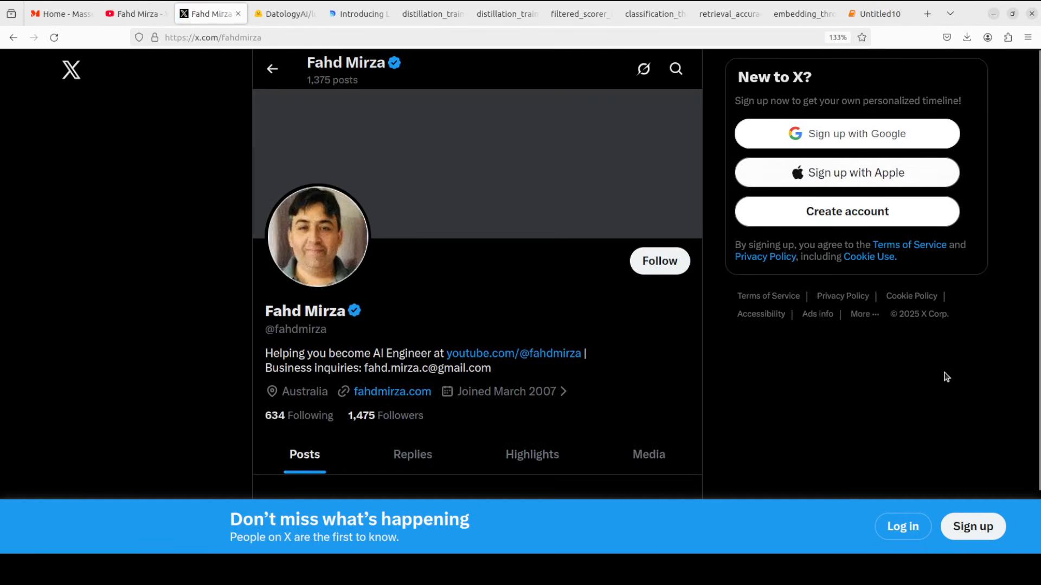